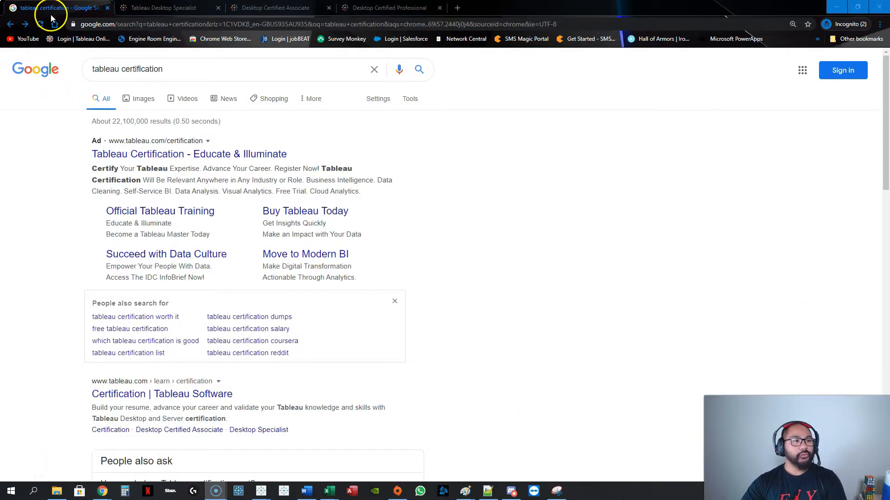
# Step: Open the 'Tableau Certification - Educate & Illuminate' result and scroll to the Desktop Product exams
pyautogui.tripleClick(128, 68)
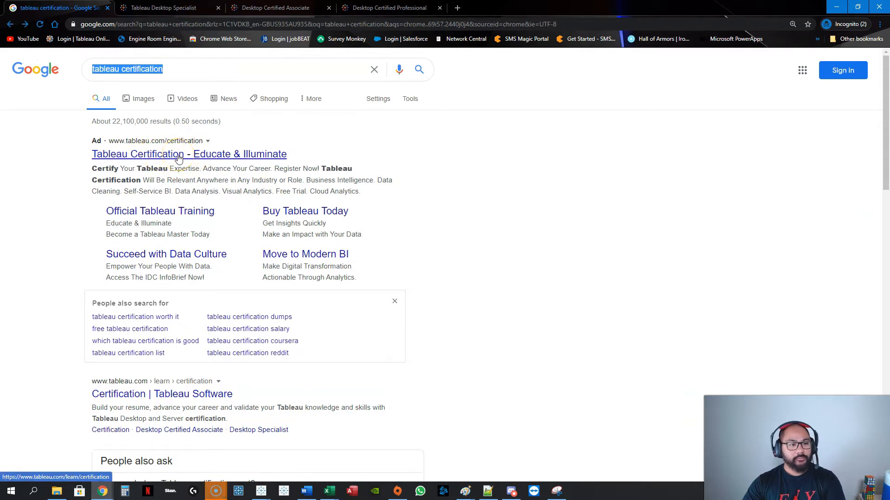
pyautogui.click(189, 154)
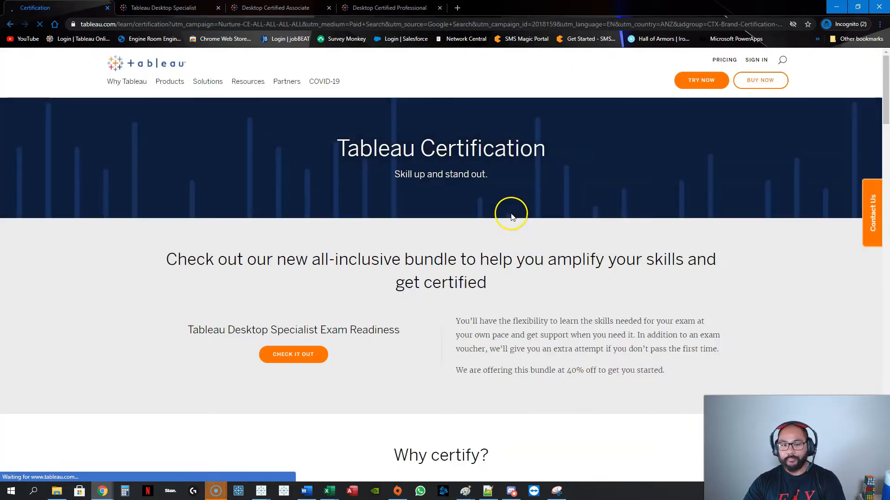
pyautogui.scroll(-3)
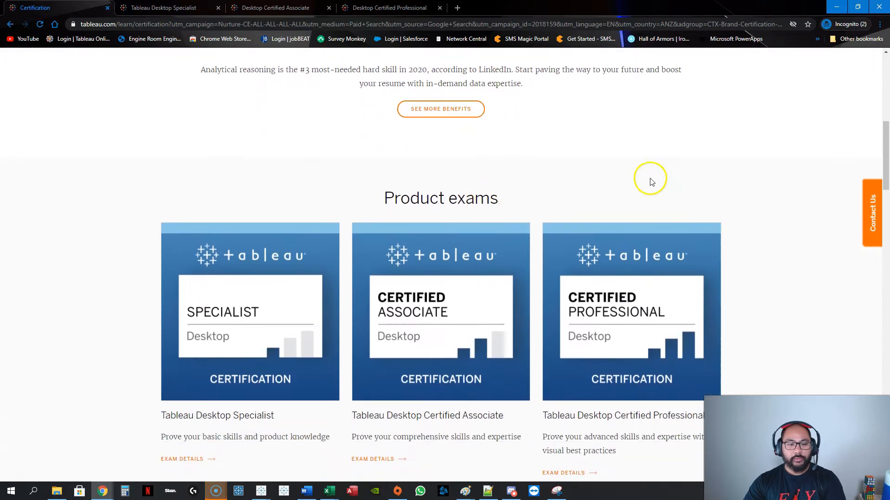
pyautogui.moveTo(380, 331)
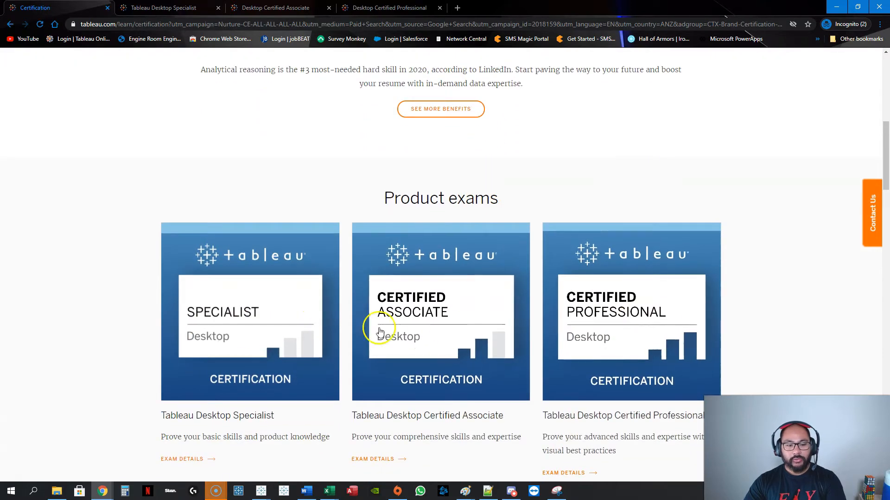
pyautogui.scroll(-3)
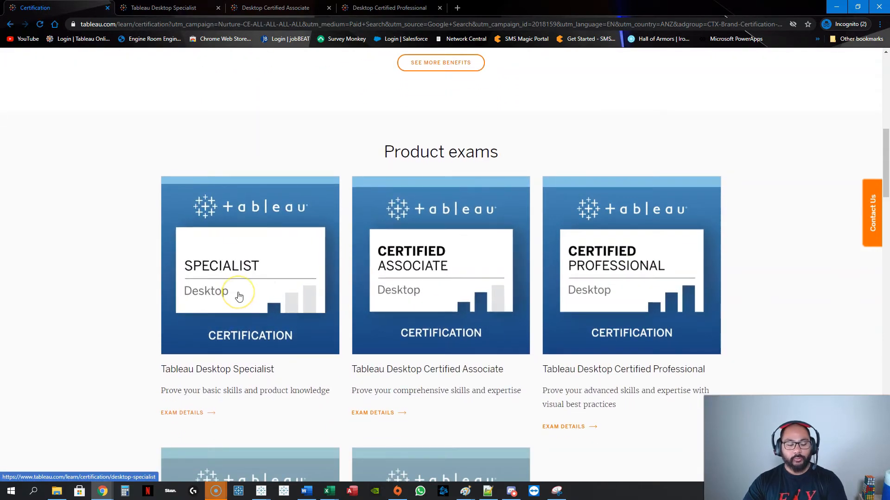
pyautogui.moveTo(238, 296)
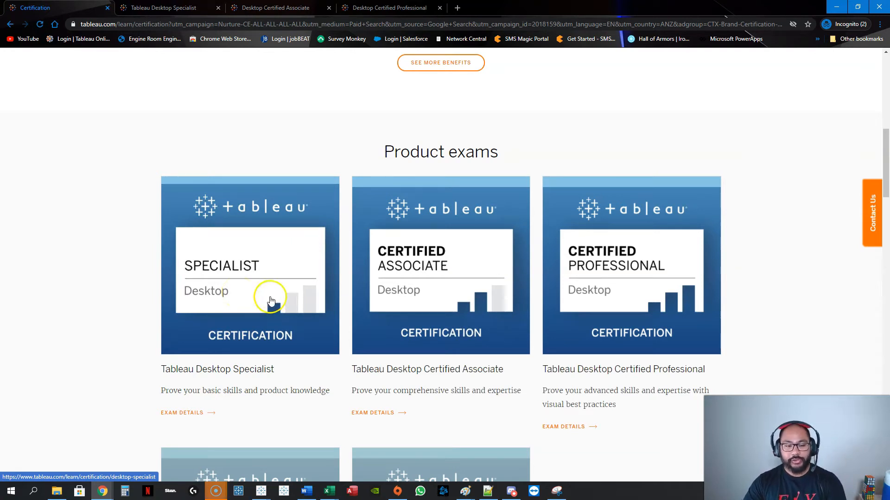
pyautogui.moveTo(357, 222)
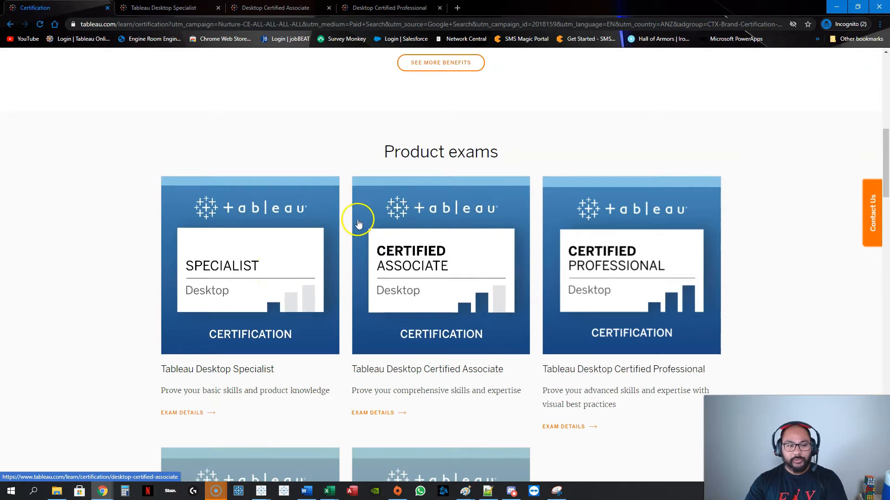
pyautogui.moveTo(222, 267)
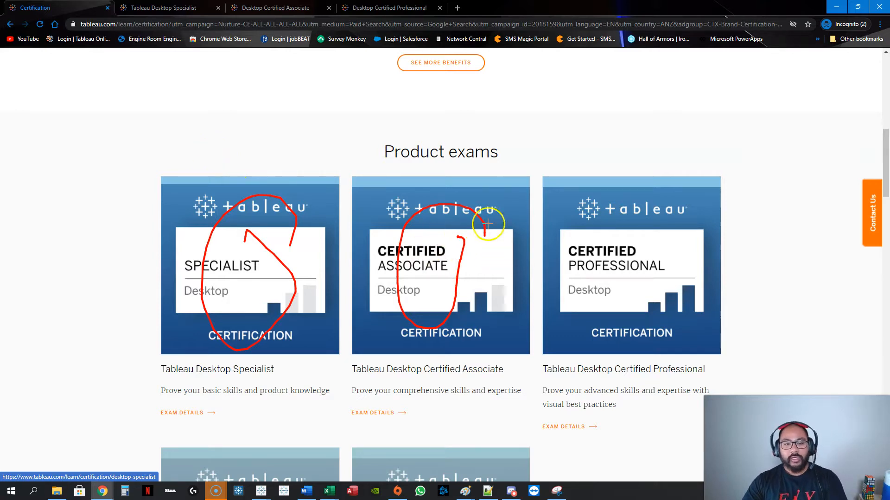
pyautogui.moveTo(434, 227)
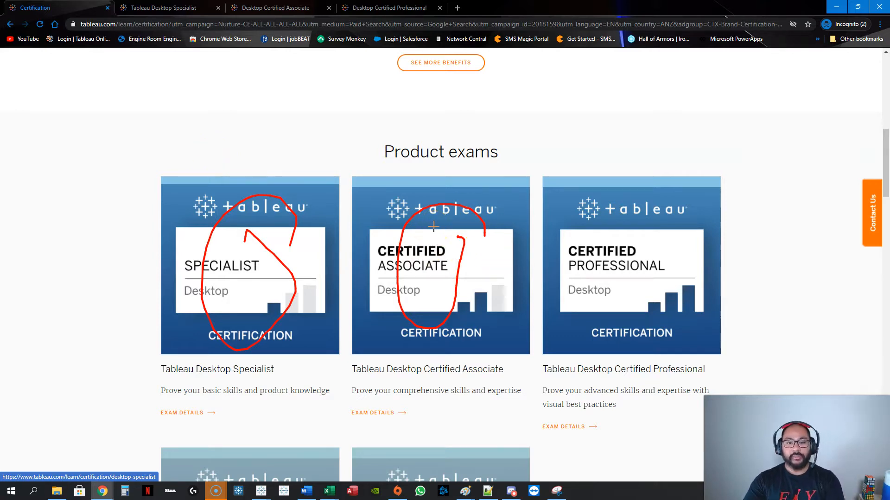
pyautogui.moveTo(652, 267)
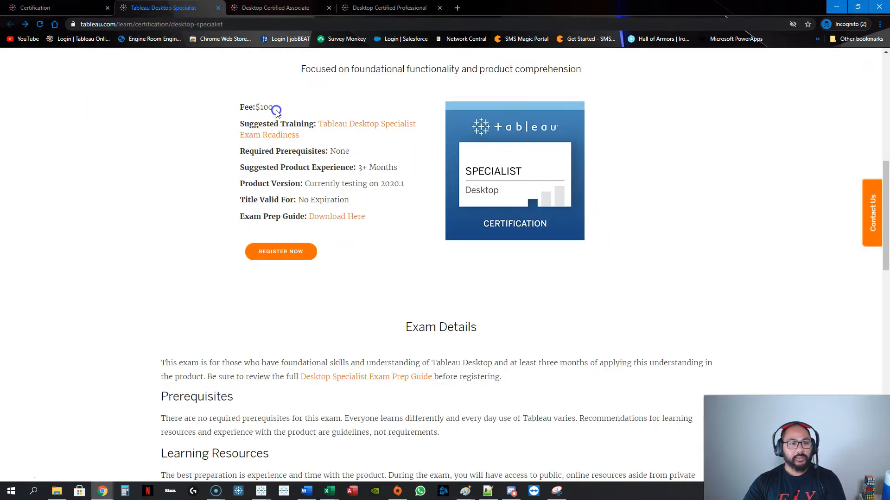
# Step: Highlight the $100 fee on the Tableau Desktop Specialist exam page
pyautogui.doubleClick(264, 107)
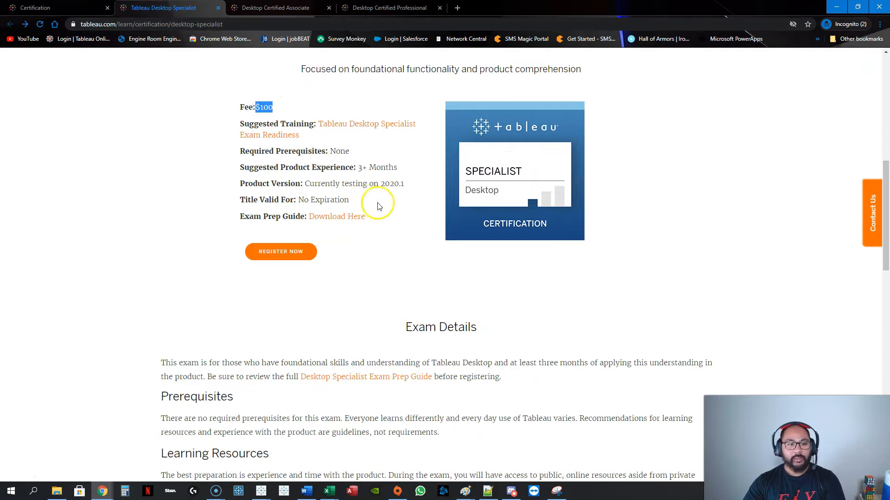
pyautogui.moveTo(337, 217)
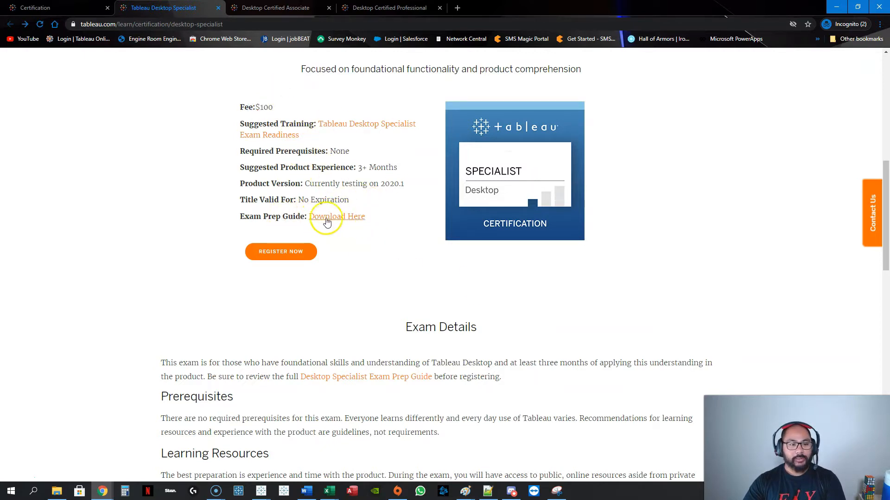
# Step: Open the Desktop Specialist Exam Guide PDF and scroll to its Skills Measured pages
pyautogui.click(336, 216)
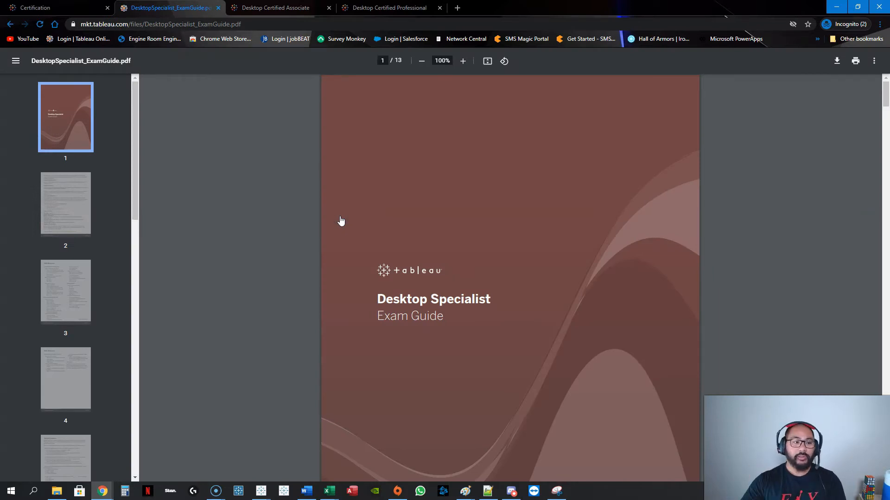
pyautogui.scroll(-3)
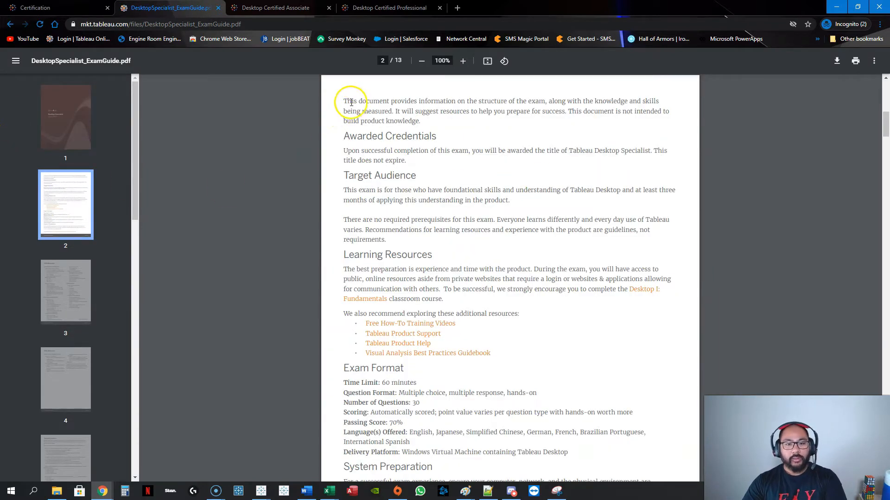
pyautogui.moveTo(541, 255)
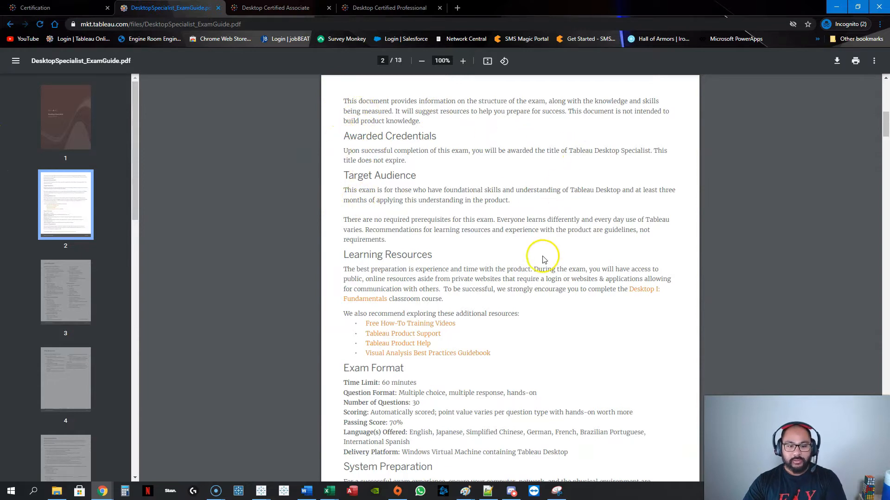
pyautogui.scroll(-3)
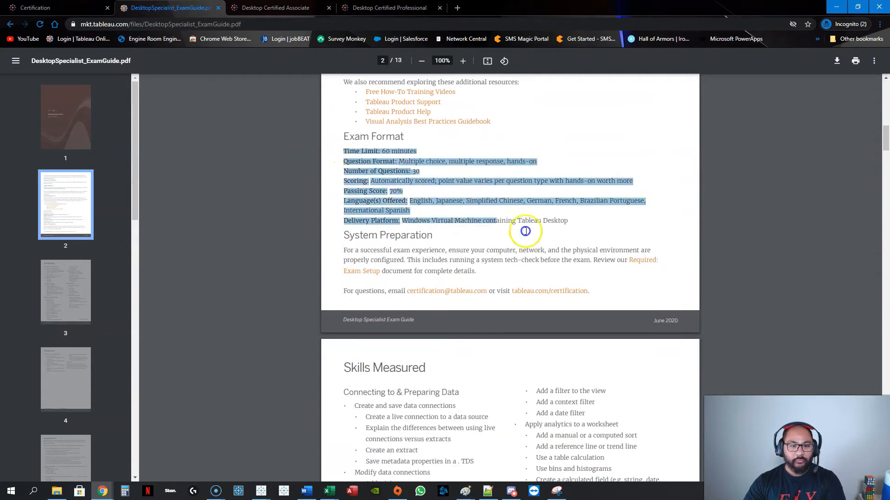
pyautogui.scroll(-3)
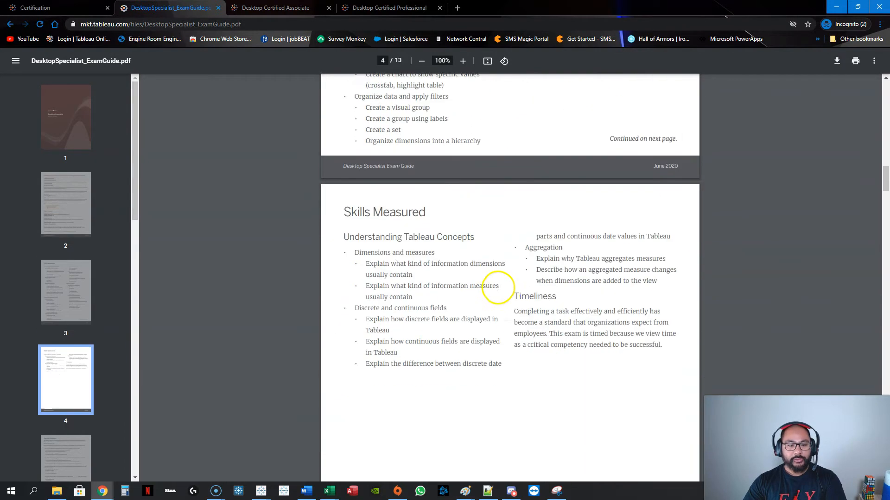
pyautogui.scroll(-3)
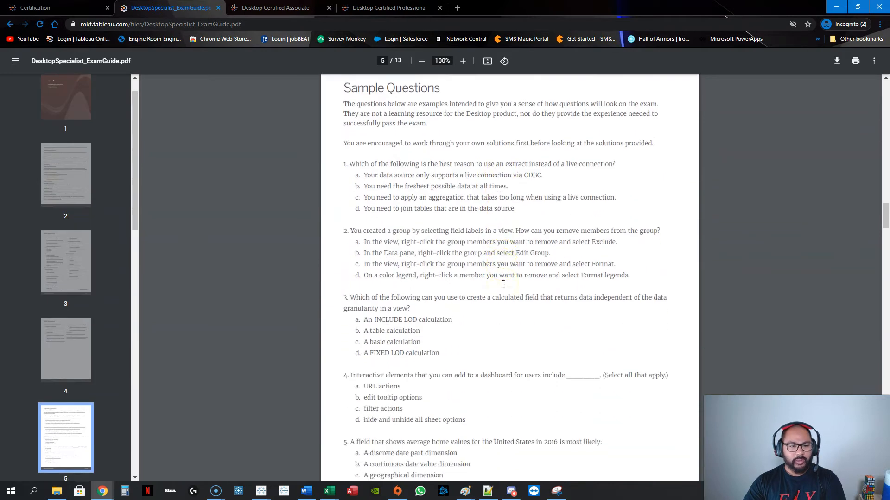
pyautogui.scroll(3)
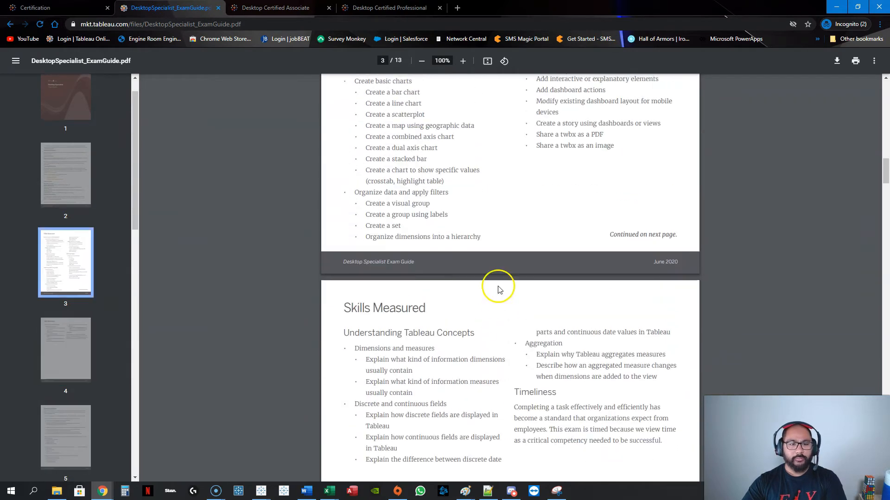
pyautogui.scroll(3)
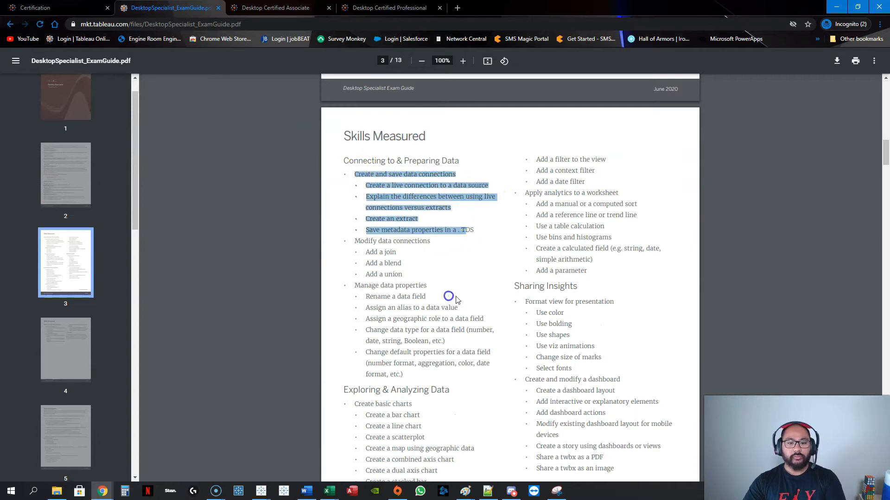
pyautogui.scroll(-3)
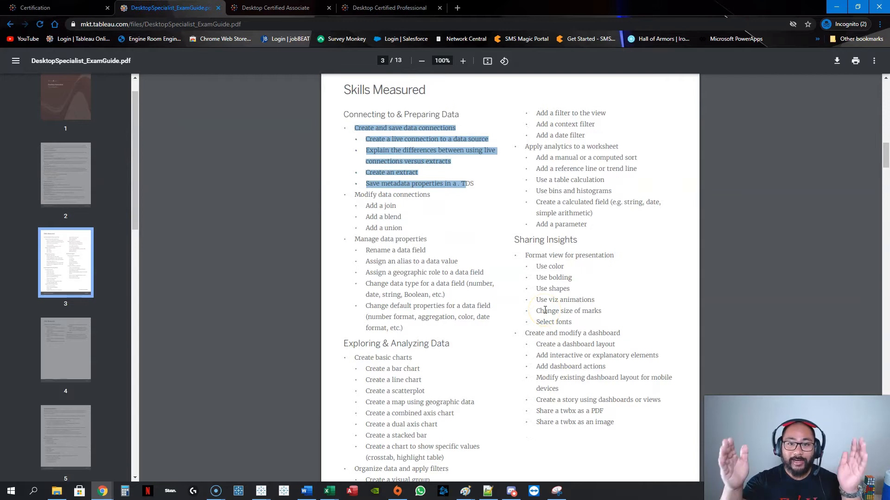
pyautogui.click(412, 183)
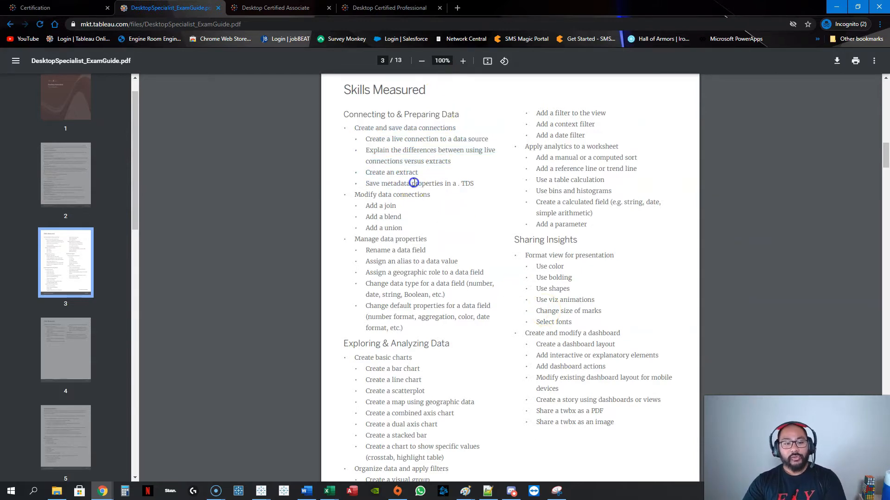
pyautogui.scroll(-3)
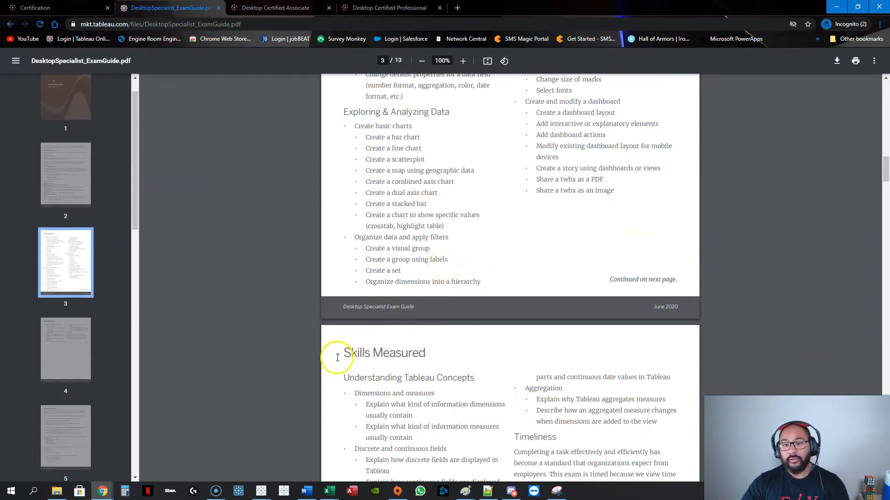
pyautogui.moveTo(500, 241)
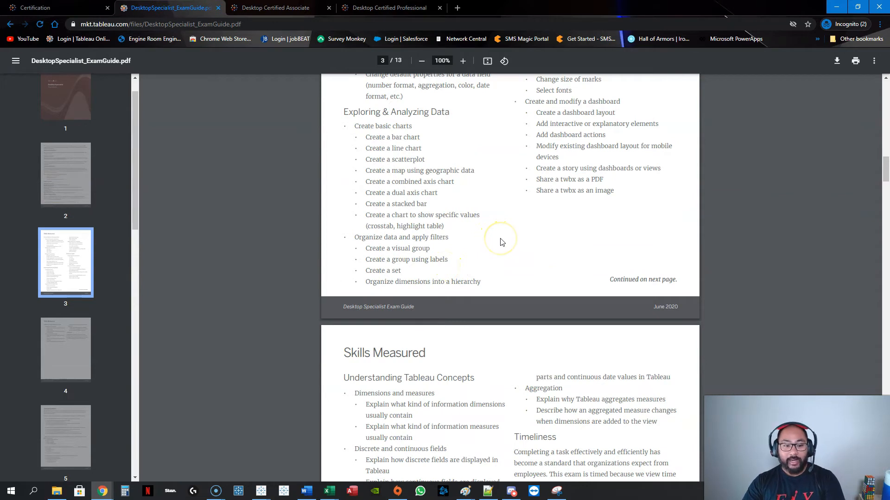
pyautogui.moveTo(548, 224)
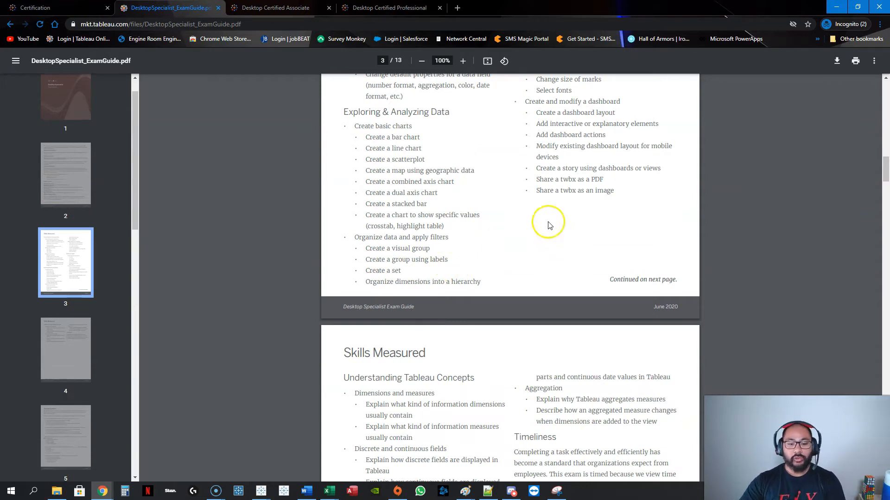
pyautogui.scroll(-3)
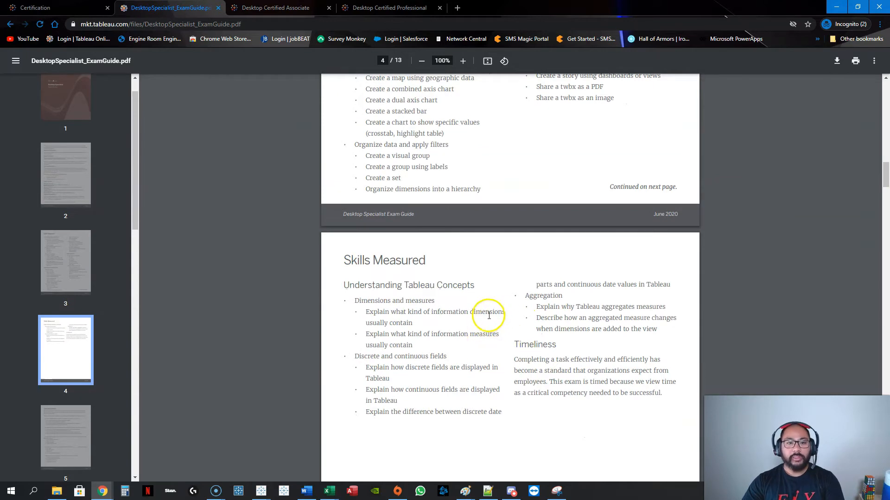
pyautogui.moveTo(496, 340)
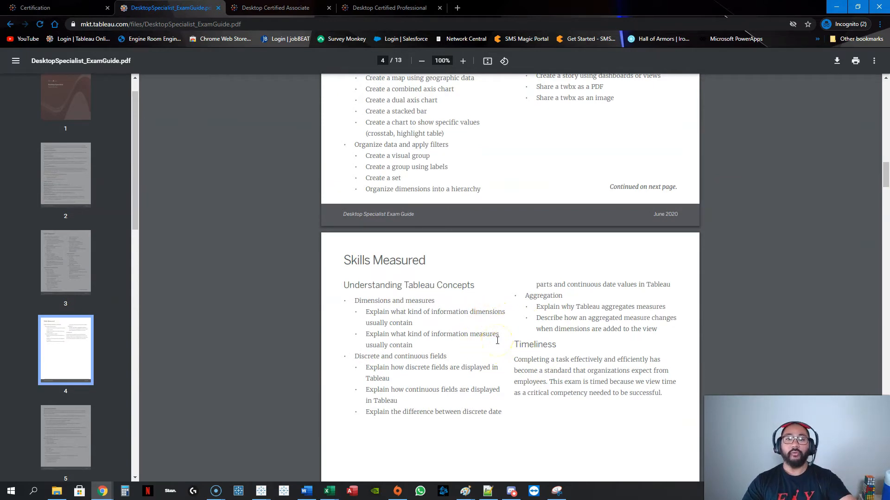
pyautogui.moveTo(538, 33)
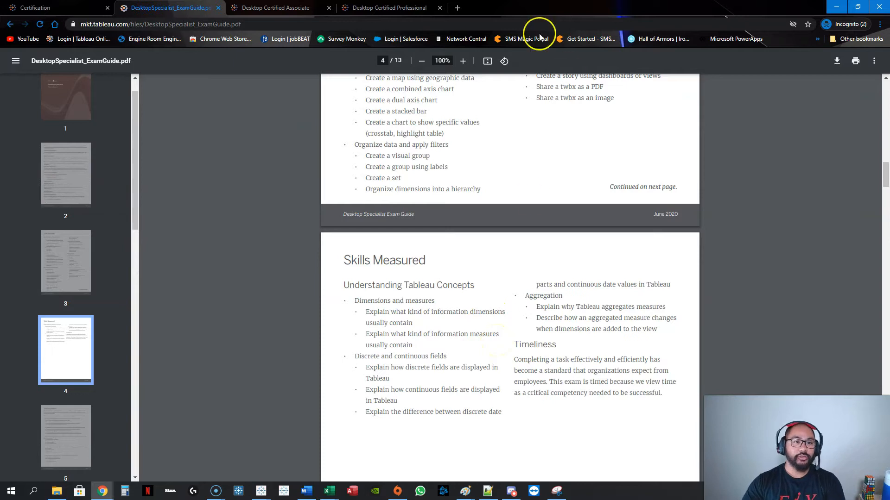
pyautogui.click(274, 7)
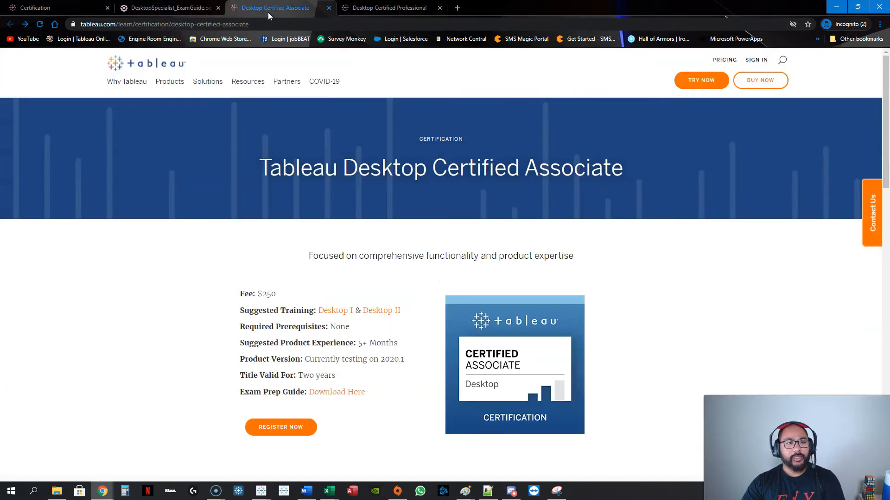
pyautogui.moveTo(481, 136)
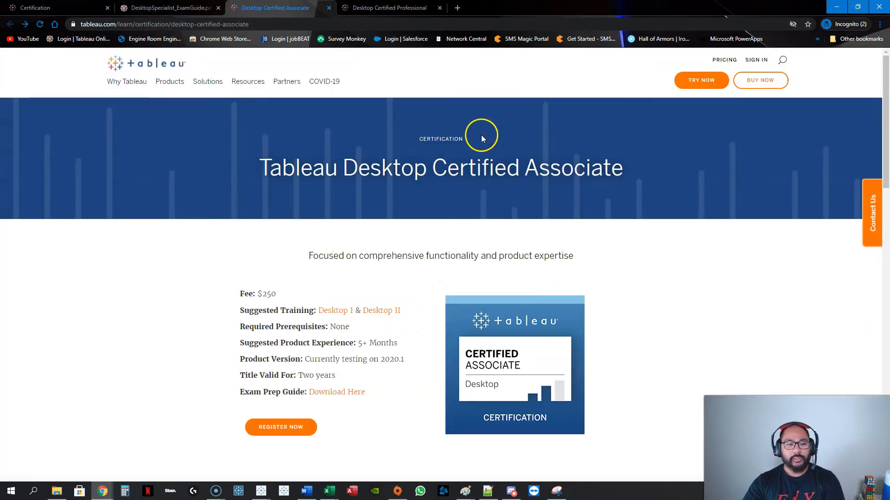
# Step: Scroll down and open the Desktop Certified Associate Exam Prep Guide PDF
pyautogui.scroll(-3)
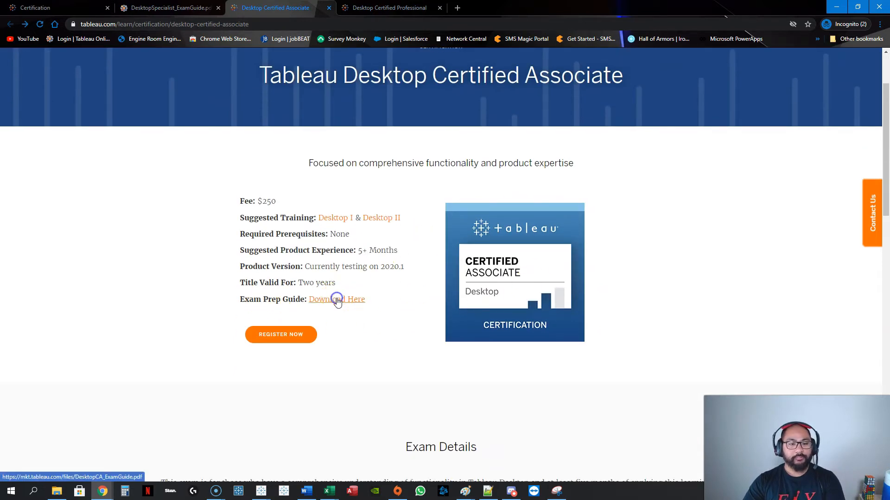
pyautogui.click(336, 299)
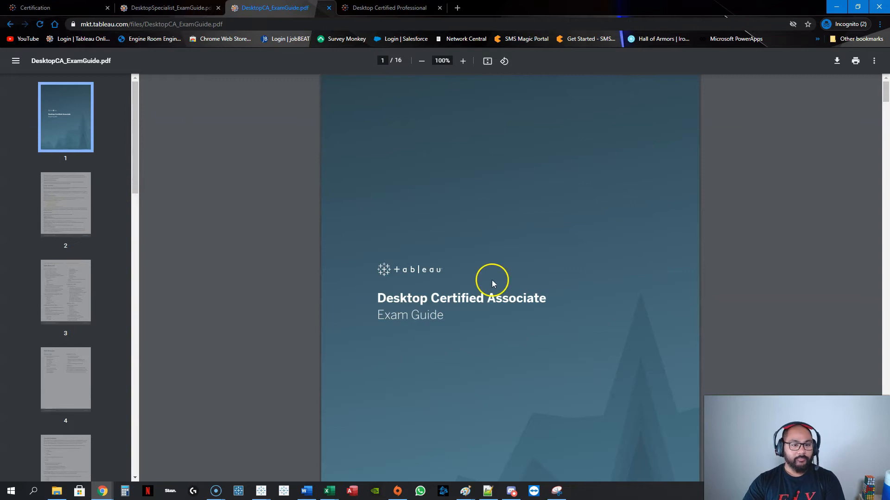
# Step: Read the Associate guide's exam format, then check the Specialist guide's time limit
pyautogui.scroll(-3)
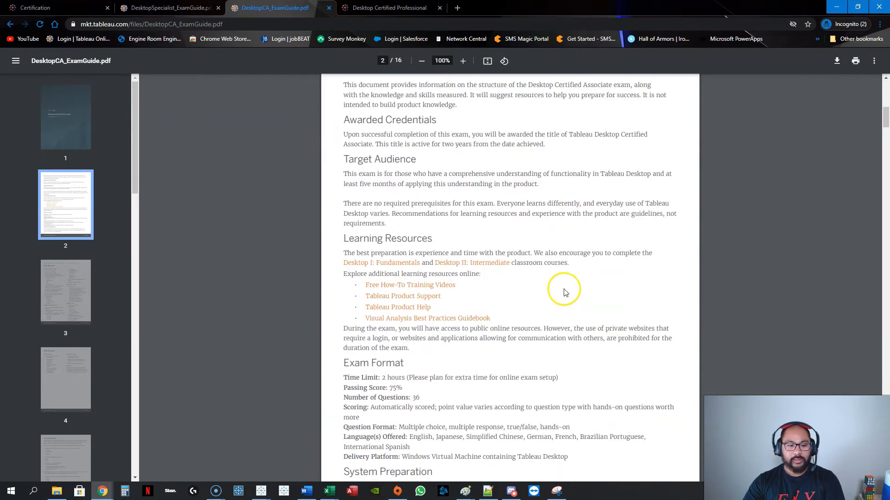
pyautogui.scroll(-3)
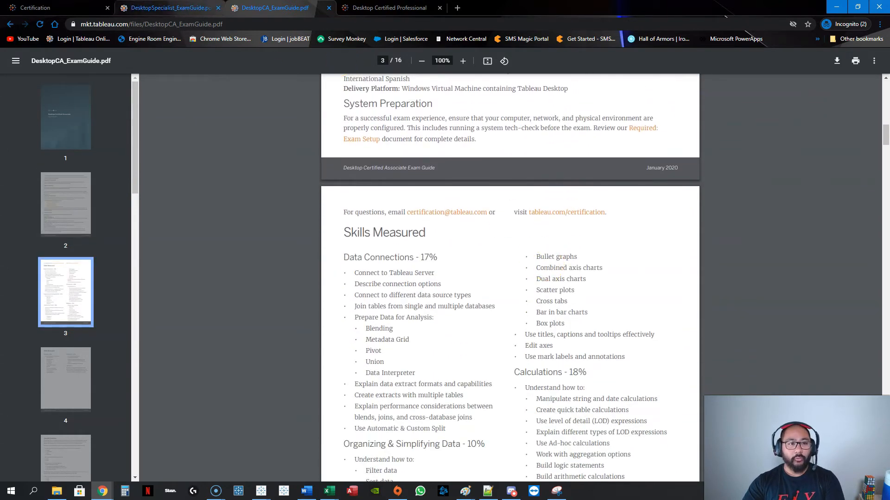
pyautogui.click(167, 7)
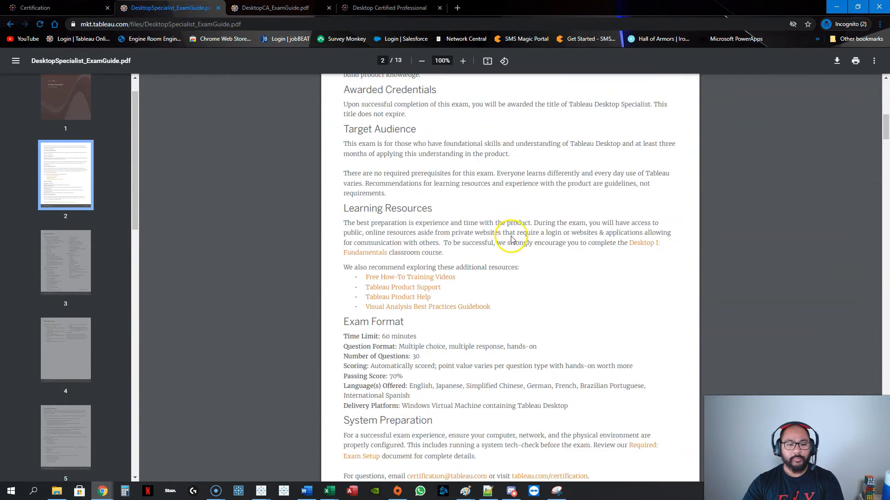
pyautogui.scroll(-3)
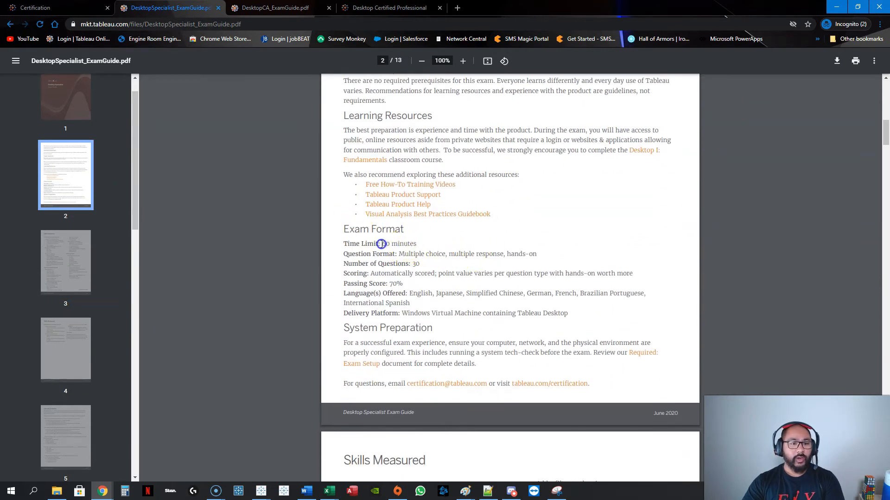
# Step: Return to the Associate guide and pick out Tree maps under Skills Measured
pyautogui.click(273, 7)
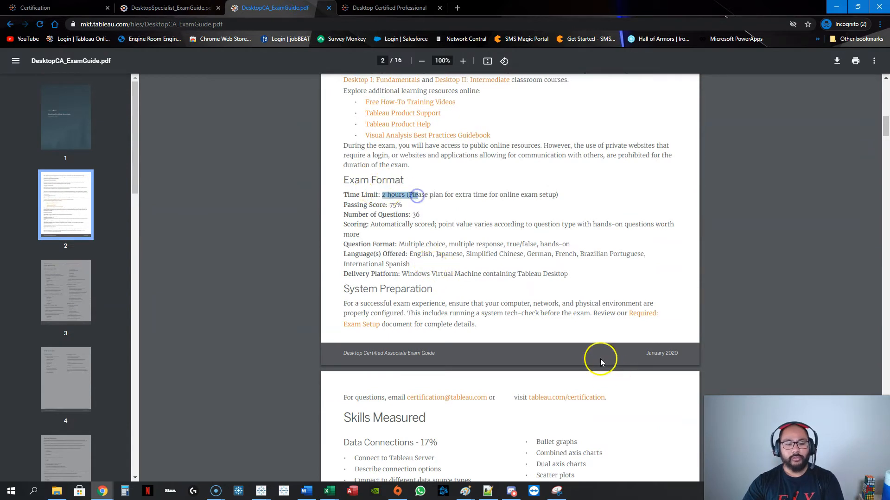
pyautogui.scroll(-3)
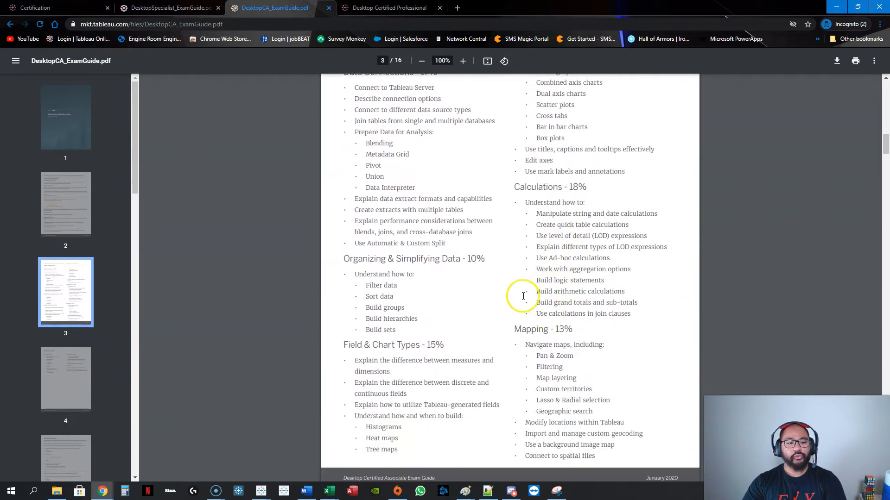
pyautogui.doubleClick(383, 427)
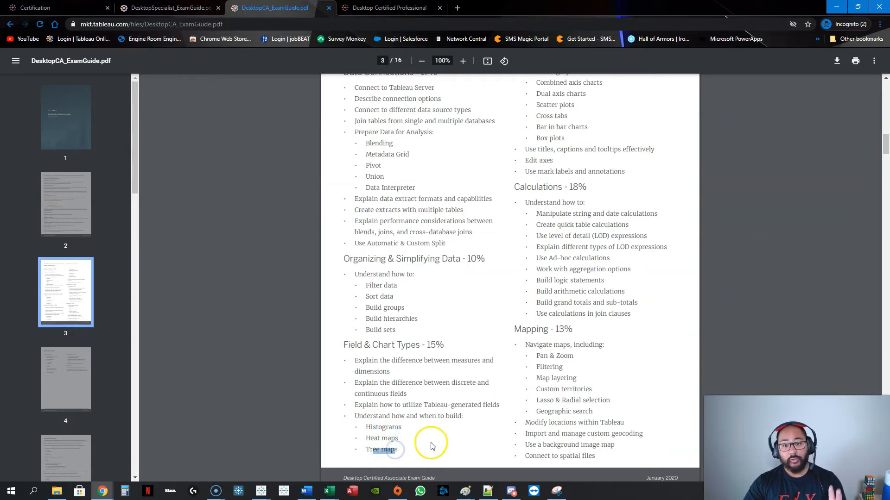
pyautogui.scroll(3)
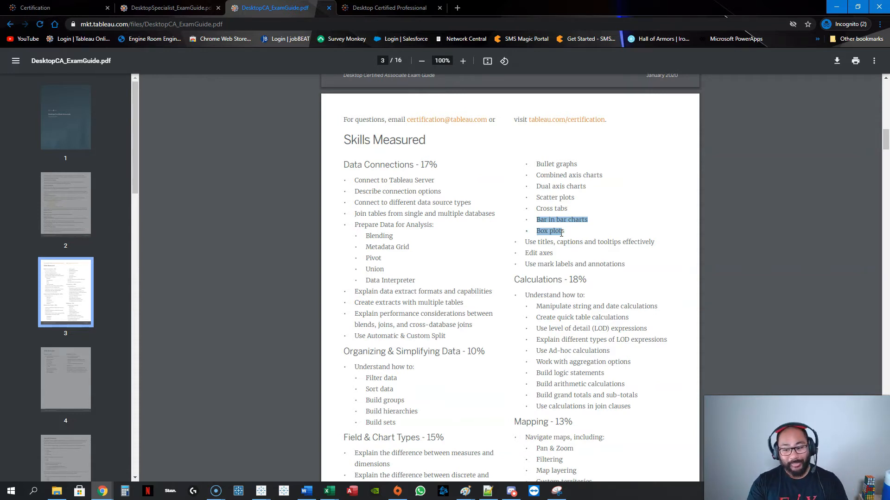
pyautogui.moveTo(584, 280)
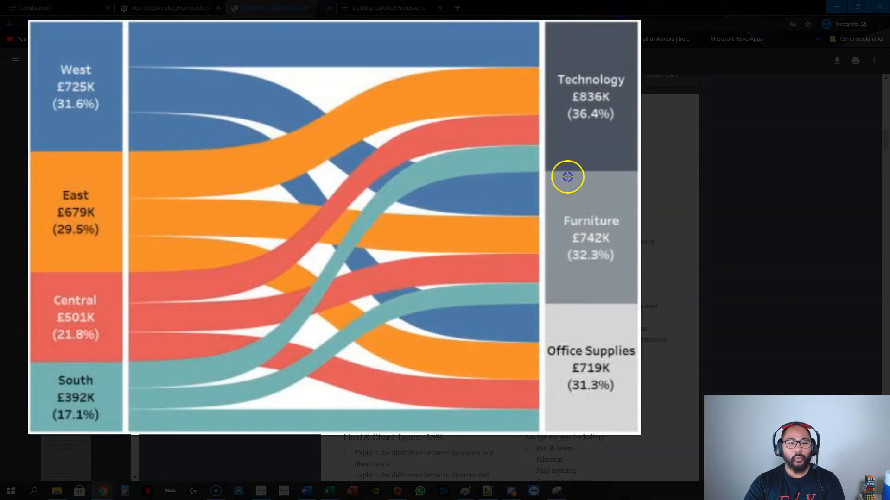
# Step: Switch to the Desktop Certified Professional page showing the $600 fee
pyautogui.click(389, 8)
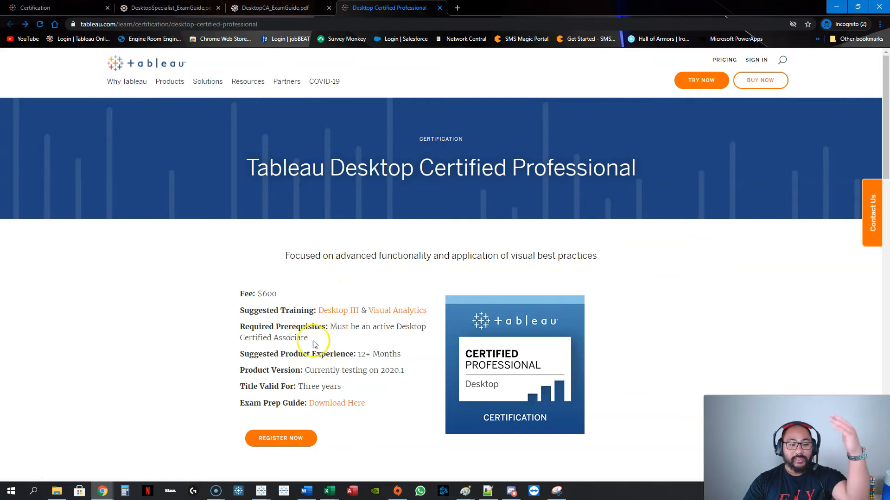
pyautogui.scroll(-3)
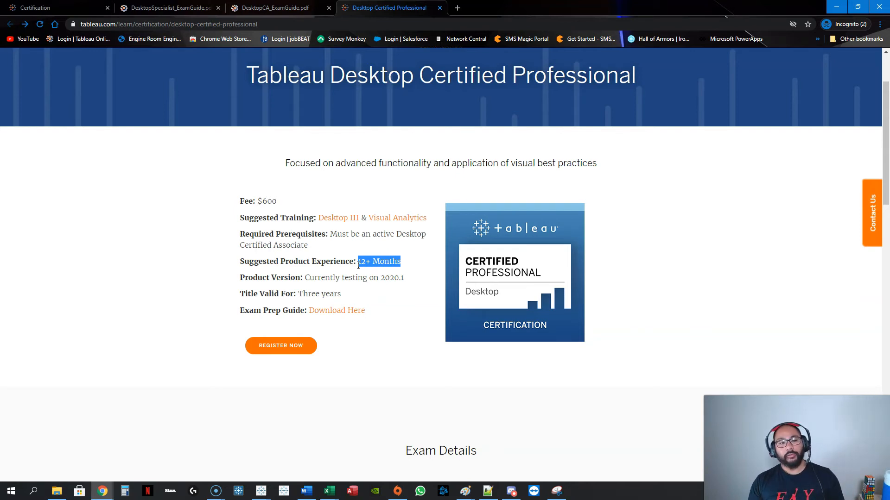
pyautogui.click(167, 8)
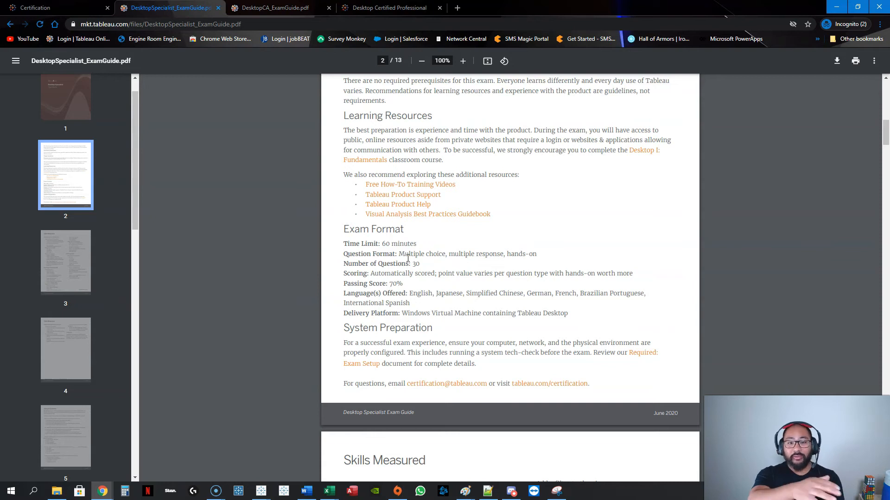
pyautogui.click(389, 7)
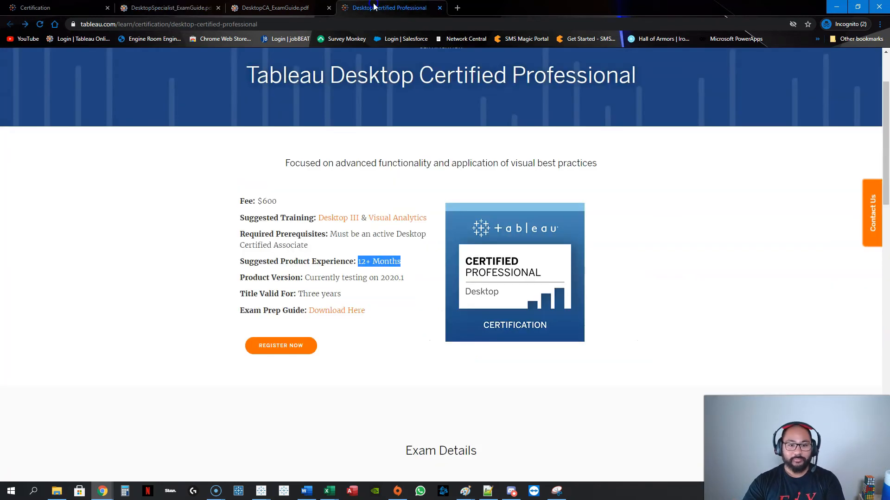
pyautogui.moveTo(337, 310)
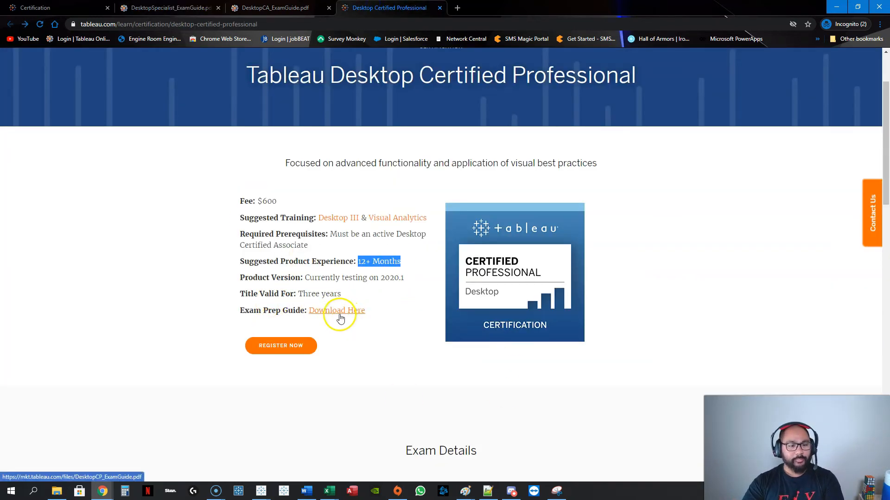
# Step: Open the DesktopCP_ExamGuide PDF and scroll through it
pyautogui.click(336, 310)
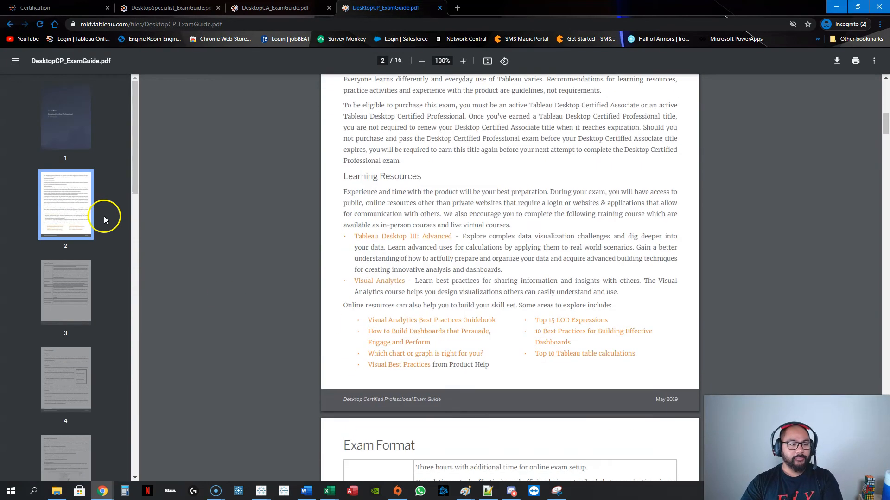
pyautogui.scroll(-3)
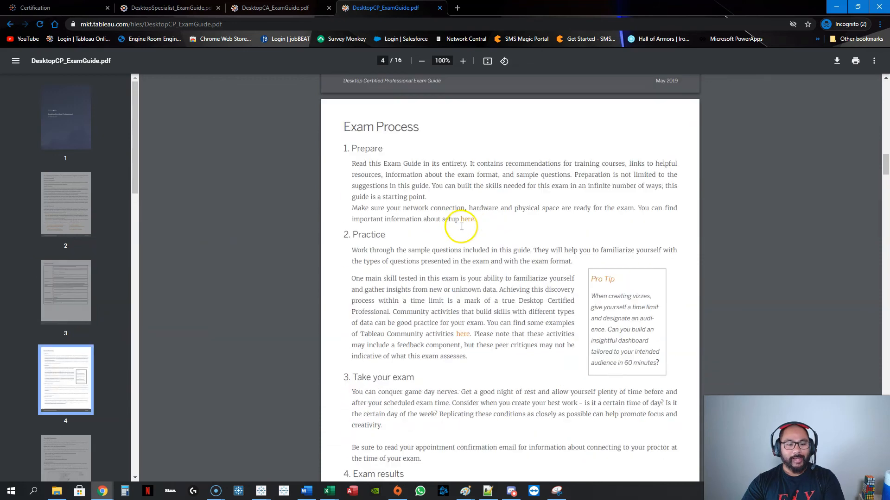
pyautogui.scroll(-3)
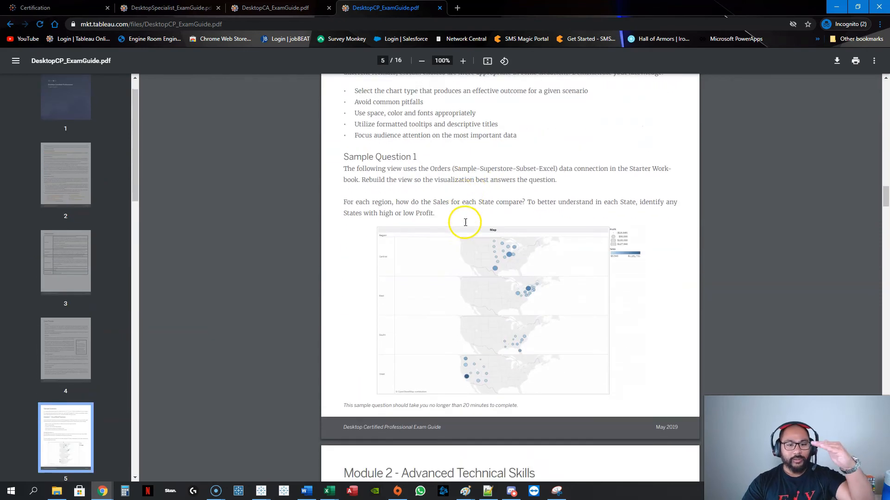
pyautogui.scroll(-3)
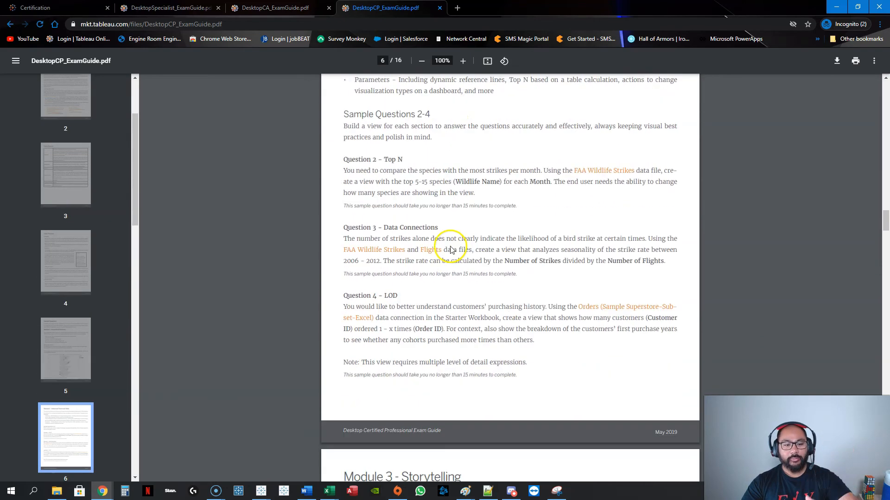
pyautogui.scroll(-3)
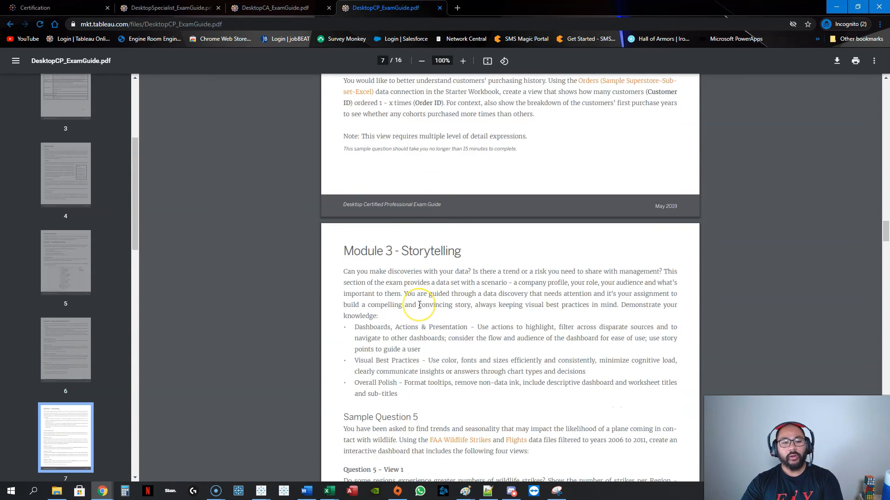
# Step: Review the Professional guide's sample questions, then return to the Product exams overview
pyautogui.scroll(3)
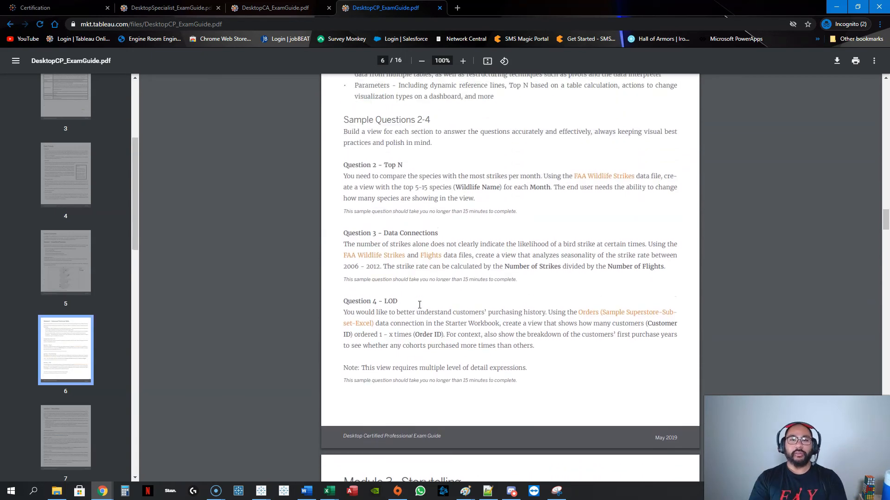
pyautogui.moveTo(246, 194)
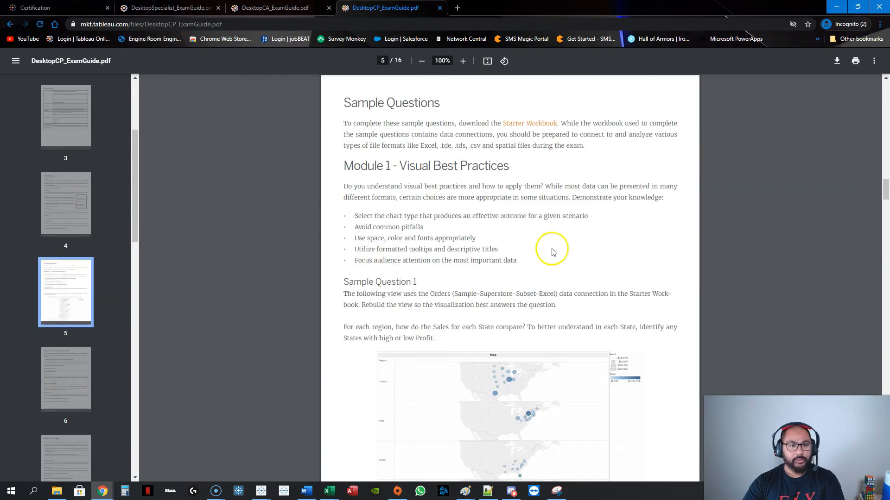
pyautogui.moveTo(474, 249)
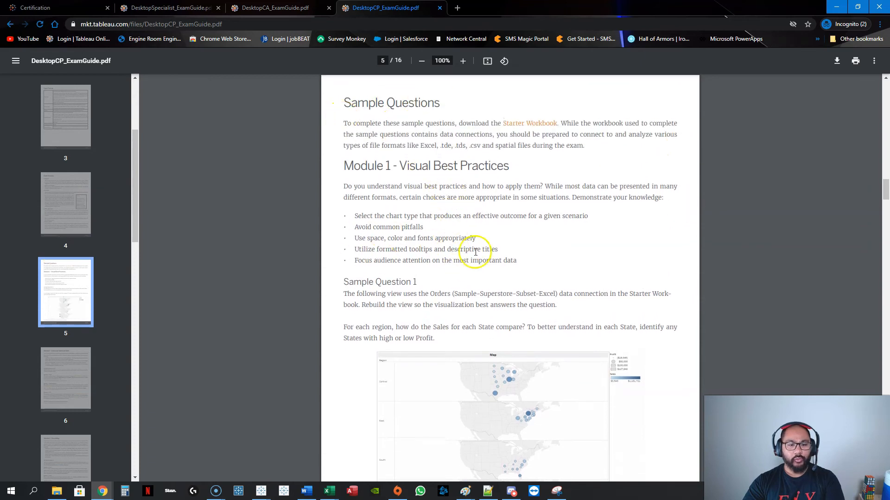
pyautogui.moveTo(379, 210)
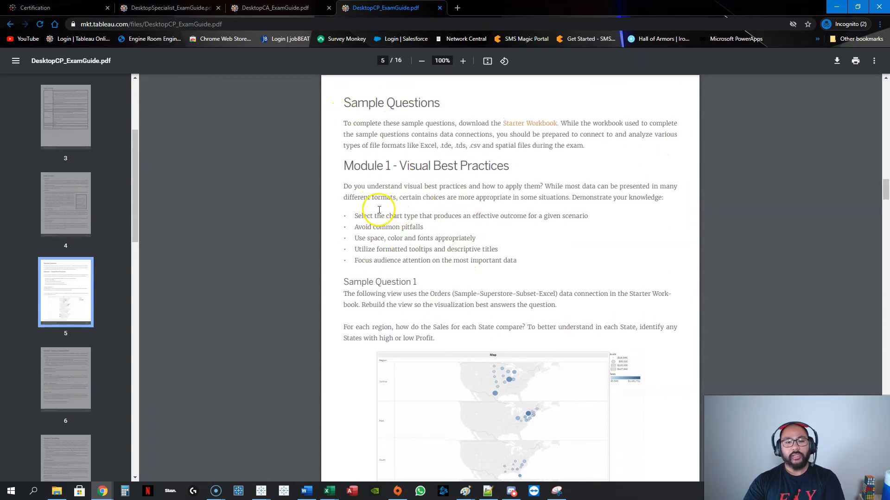
pyautogui.scroll(-3)
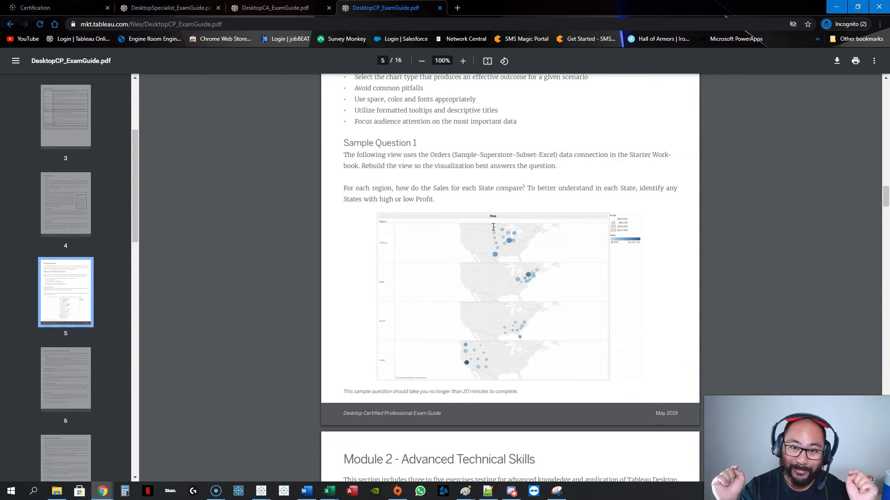
pyautogui.click(36, 8)
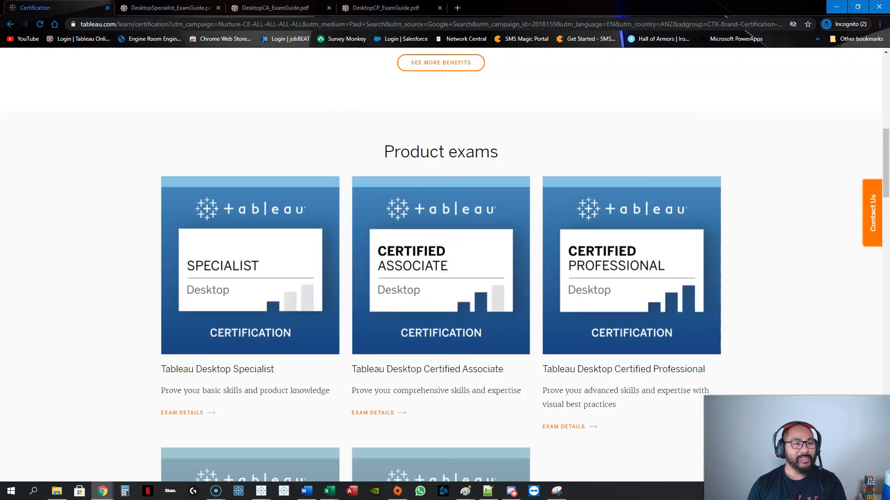